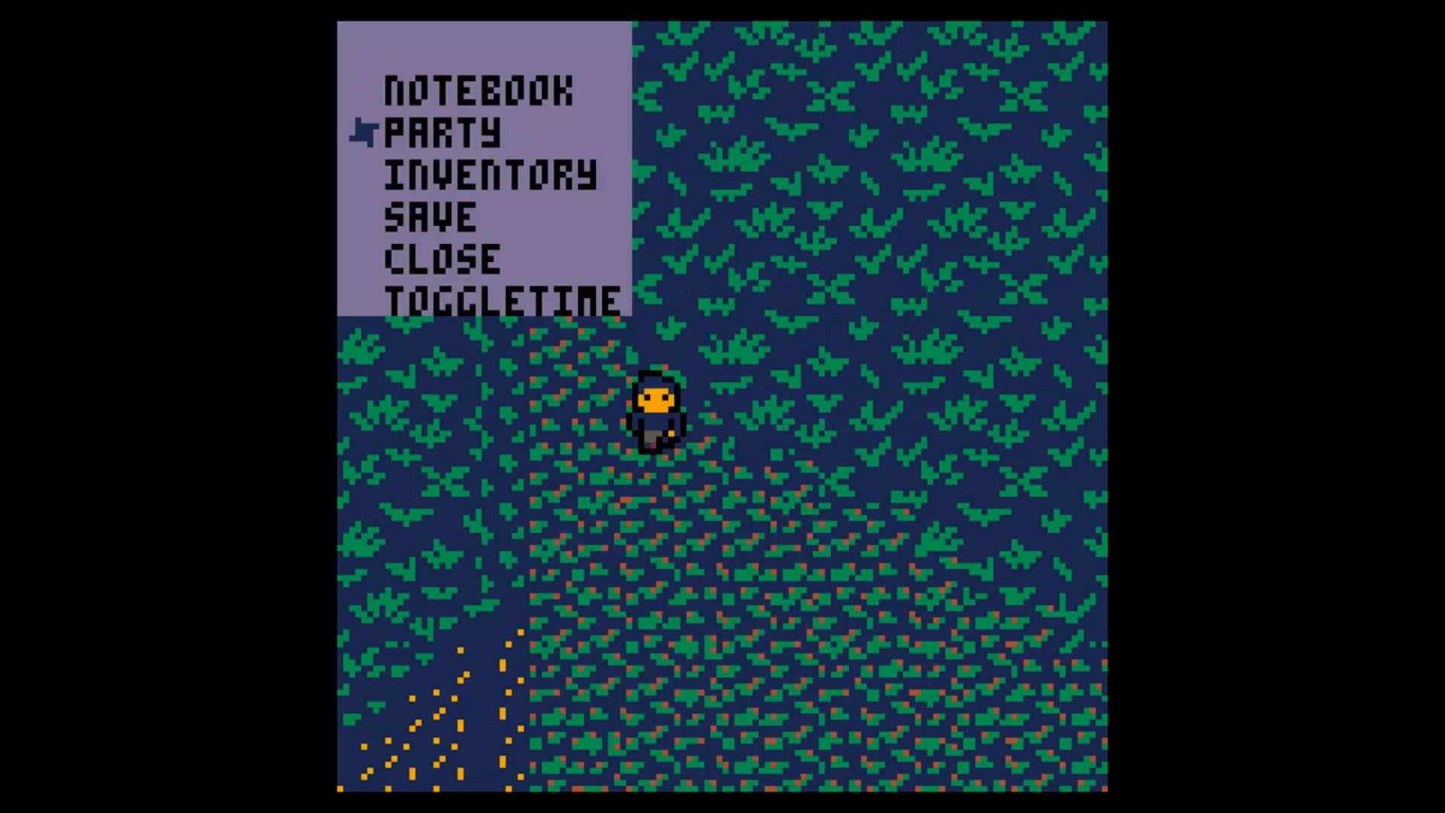
- Bring up the Notemon pause menu listing NOTEBOOK, PARTY, INVENTORY, SAVE, CLOSE and TOGGLETIME
left_click(443, 132)
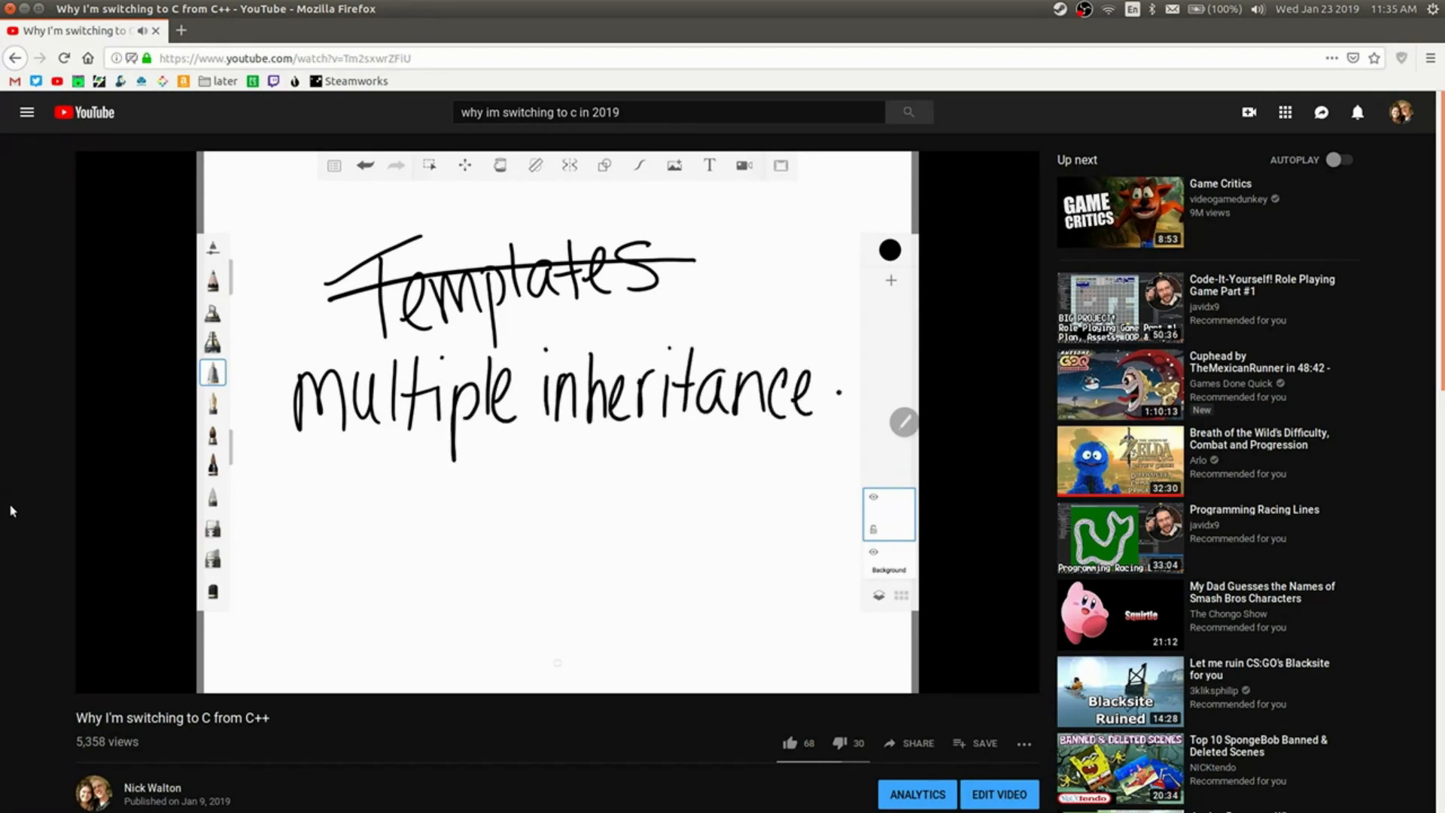
- Scrub the 'Why I'm switching to C from C++' video to where multiple inheritance is crossed out
left_click_drag(260, 397, 834, 382)
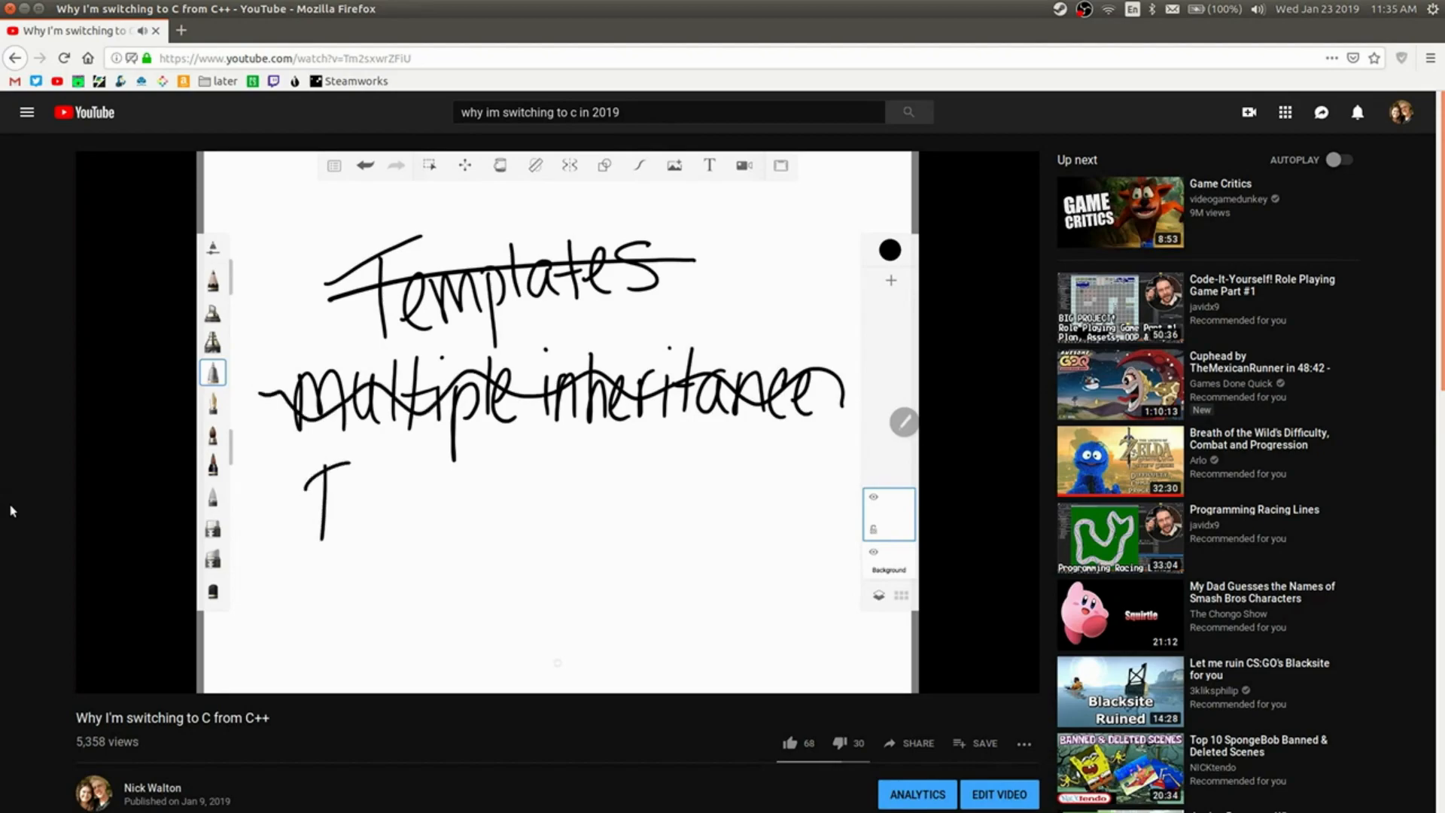